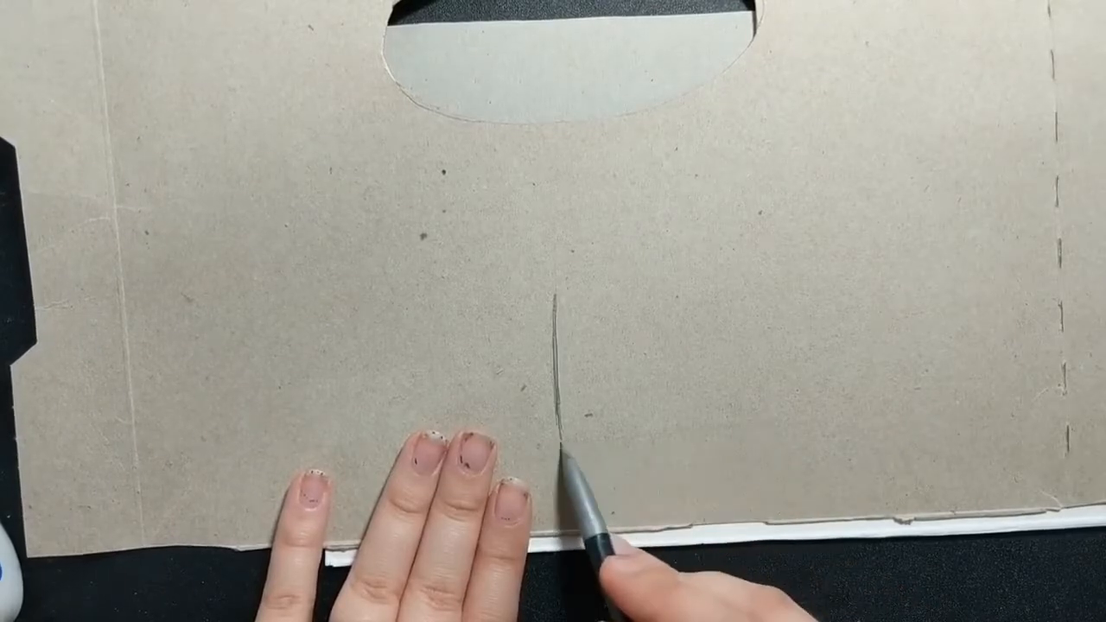
drag(557, 312, 760, 432)
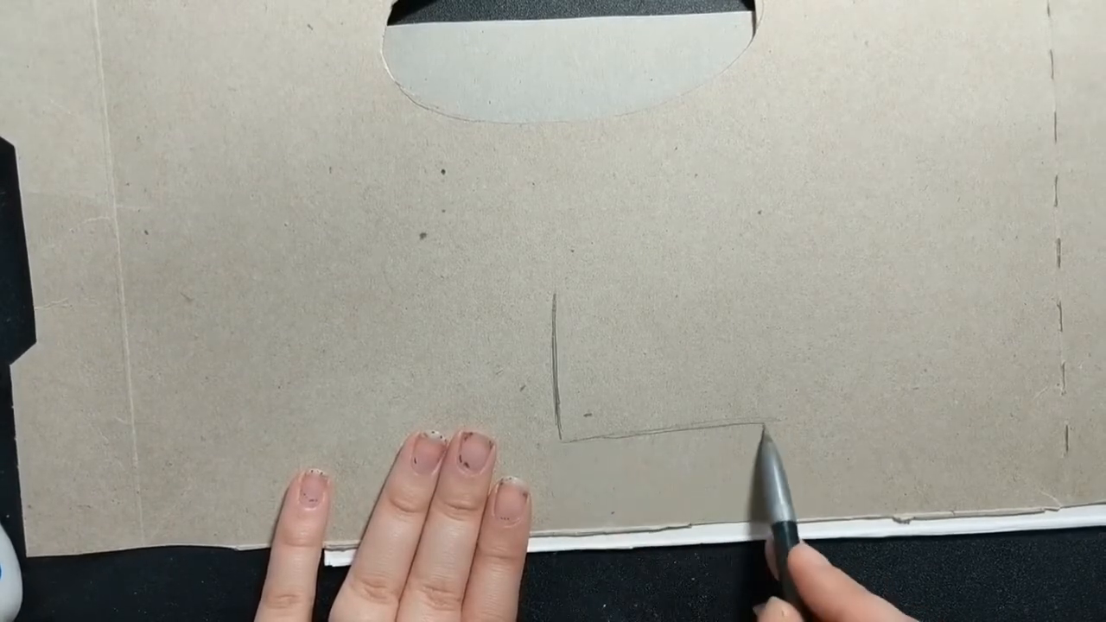